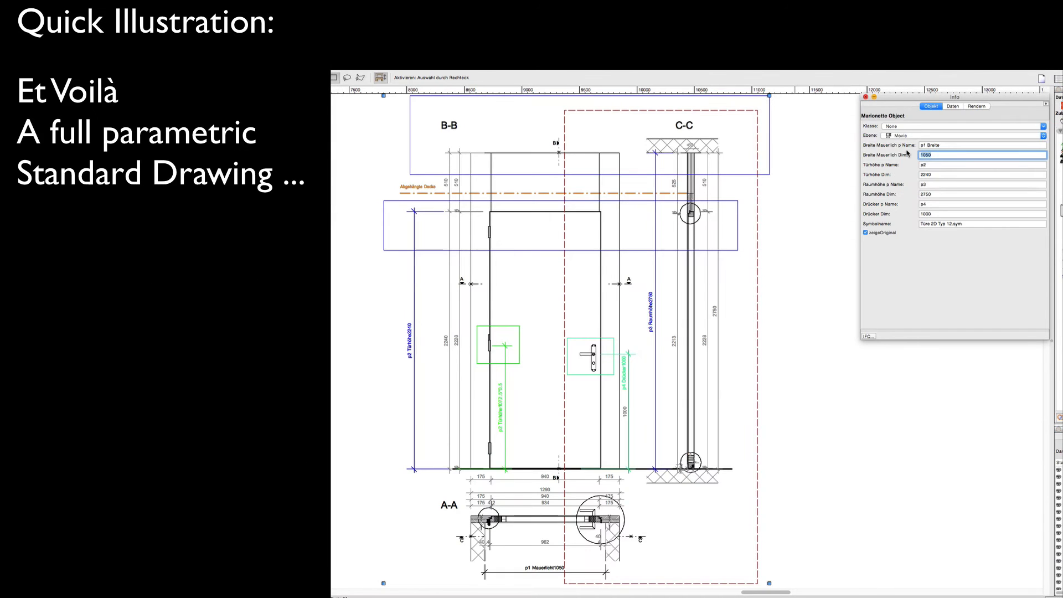
Enter 1200 while wrapping up the finished door example before the new drawing
{"action": "type", "text": "1200"}
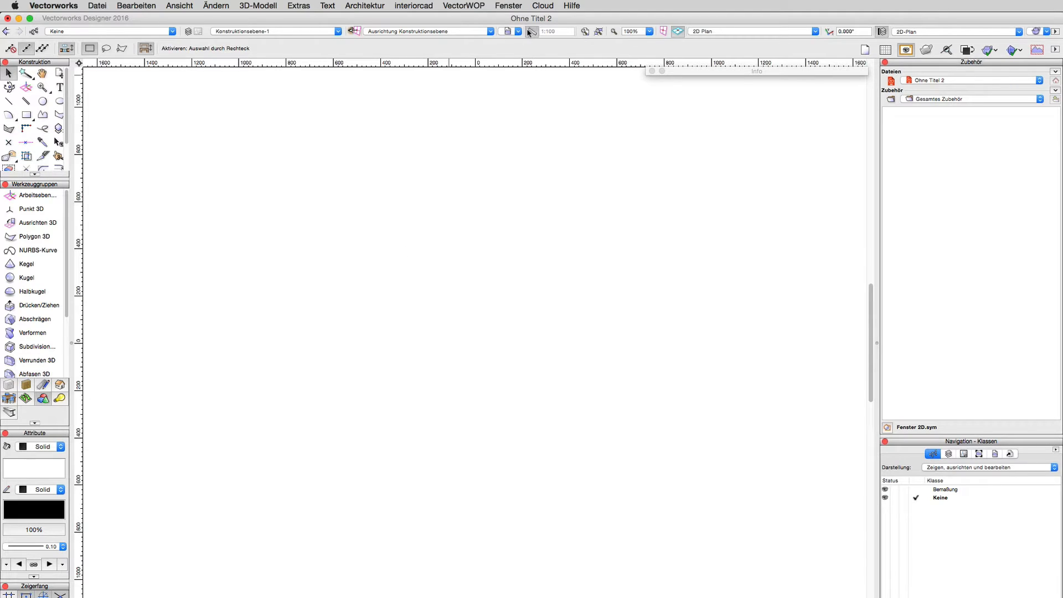
Set a custom 1:20 drawing scale in the Scale dialog
{"action": "left_click", "coordinate": [532, 31]}
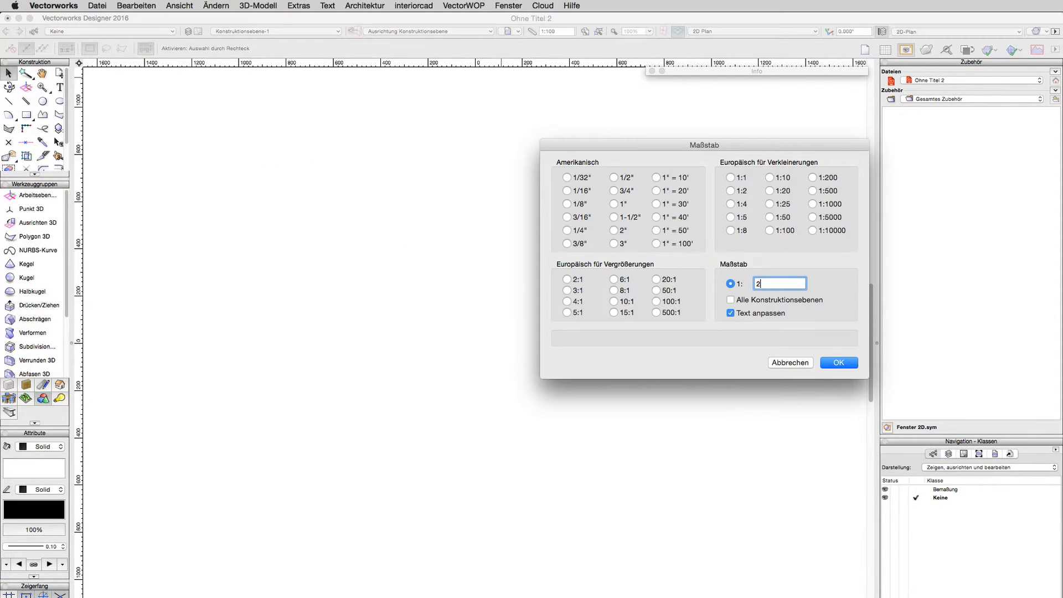
{"action": "left_click", "coordinate": [838, 362]}
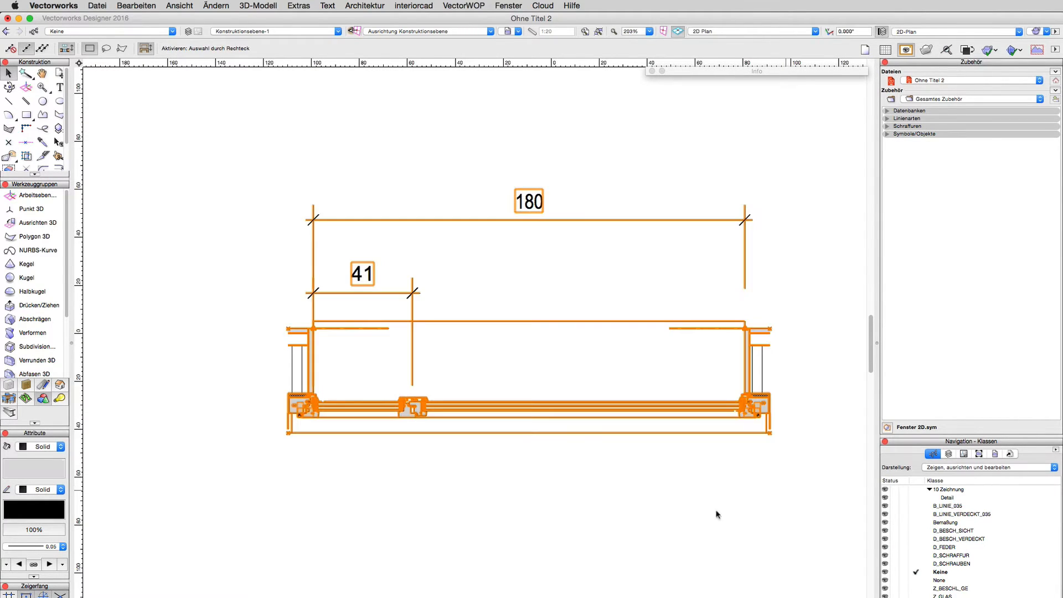
Draw tall corner-to-corner rectangles over the sash and frame profiles and select the left one
{"action": "left_click", "coordinate": [26, 115]}
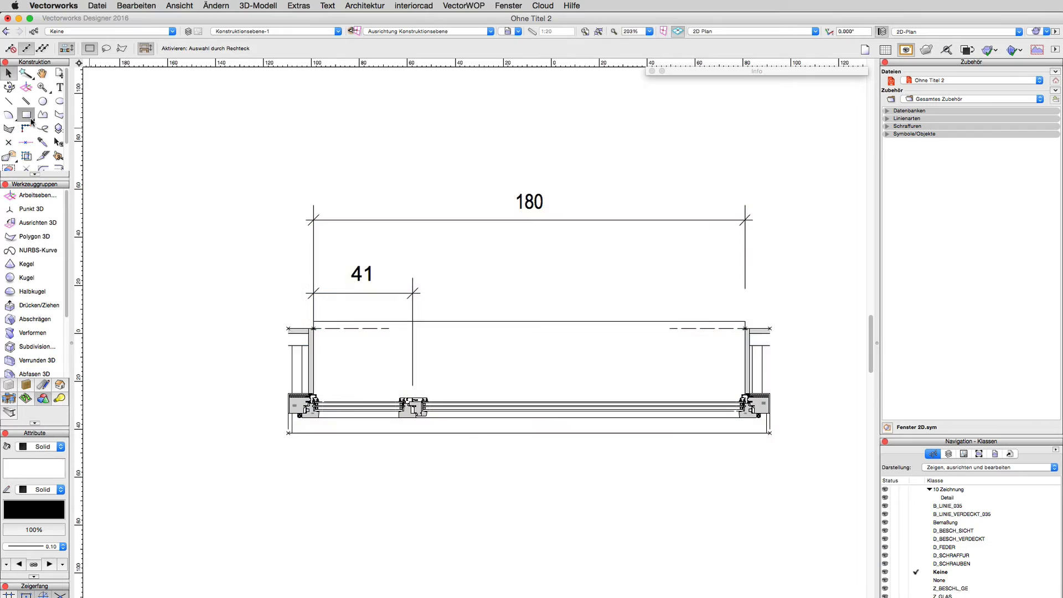
{"action": "left_click", "coordinate": [25, 114]}
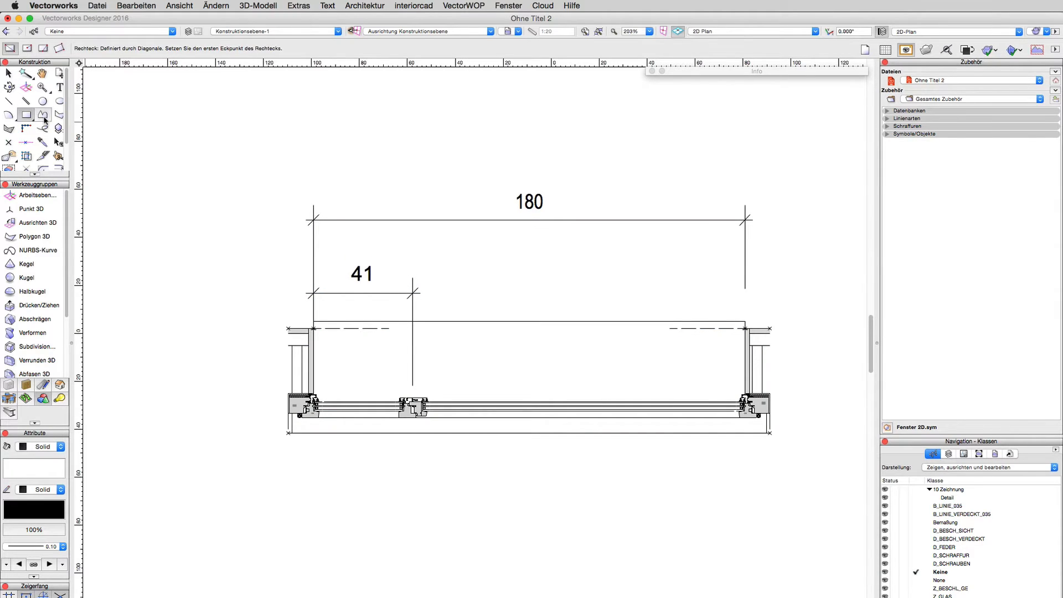
{"action": "left_click_drag", "start_coordinate": [388, 256], "coordinate": [461, 461]}
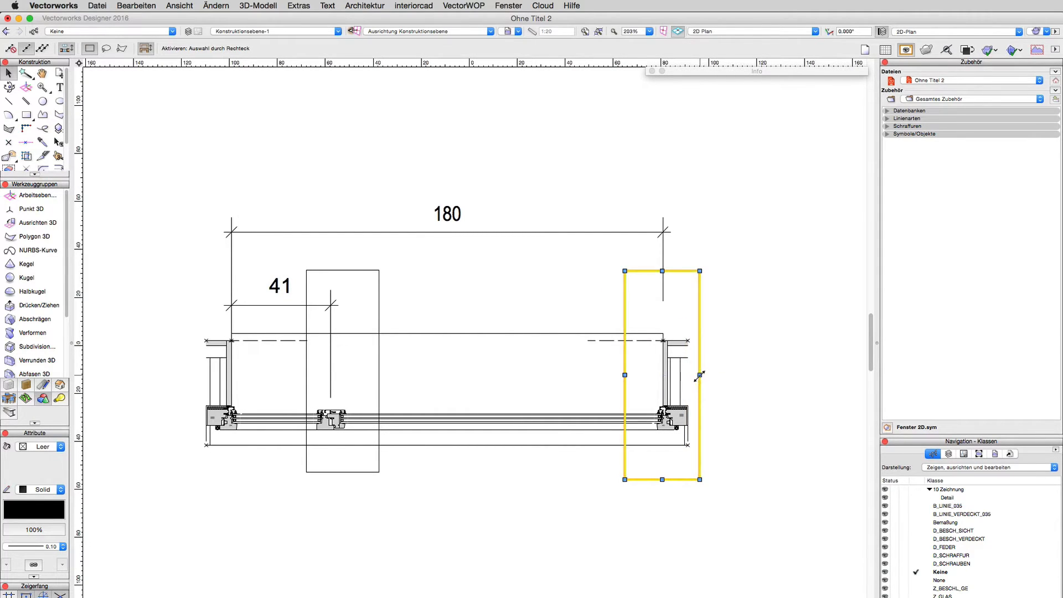
{"action": "left_click", "coordinate": [730, 317]}
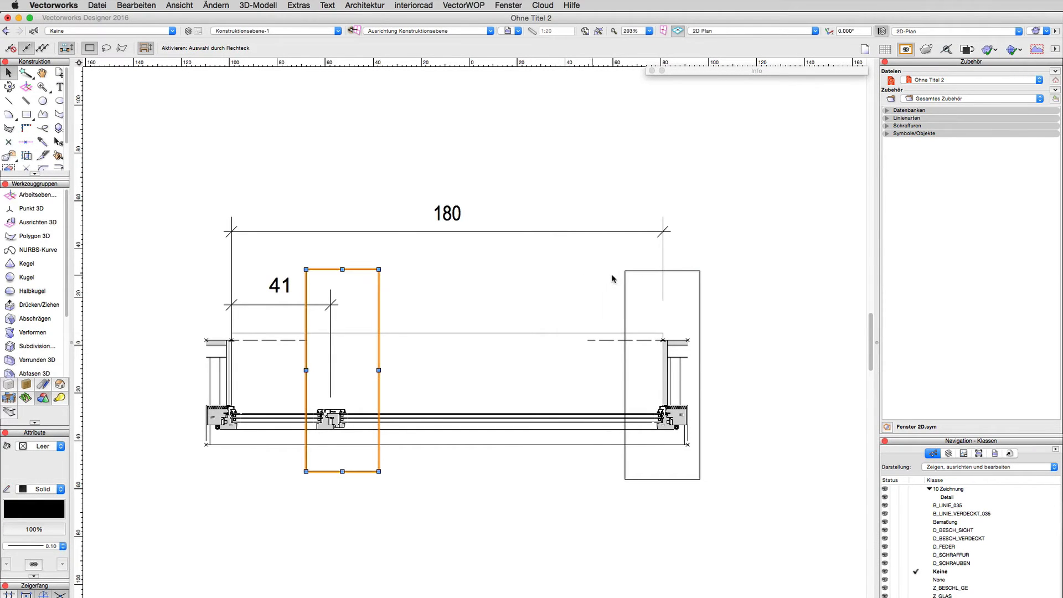
Convert the rectangles to polygons via Ändern > Objekte umwandeln and start dimensioning
{"action": "left_click", "coordinate": [216, 4]}
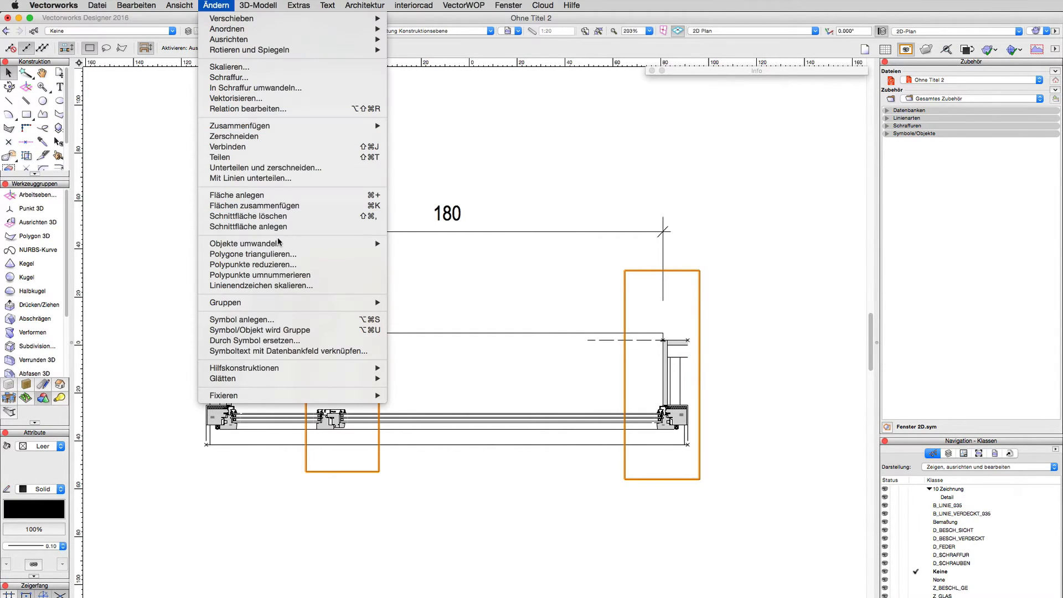
{"action": "mouse_move", "coordinate": [243, 242]}
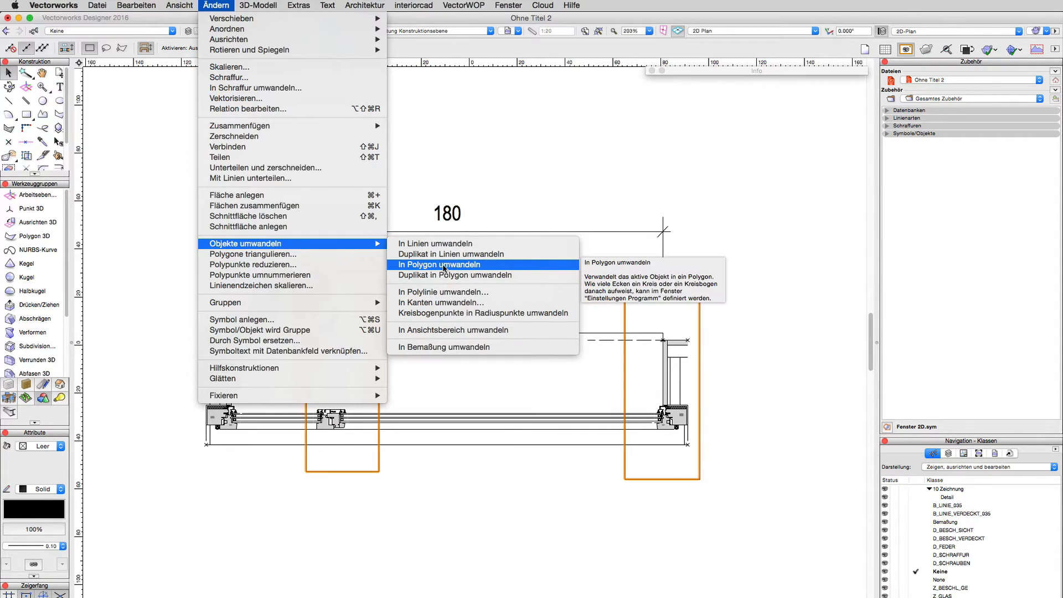
{"action": "left_click", "coordinate": [440, 264]}
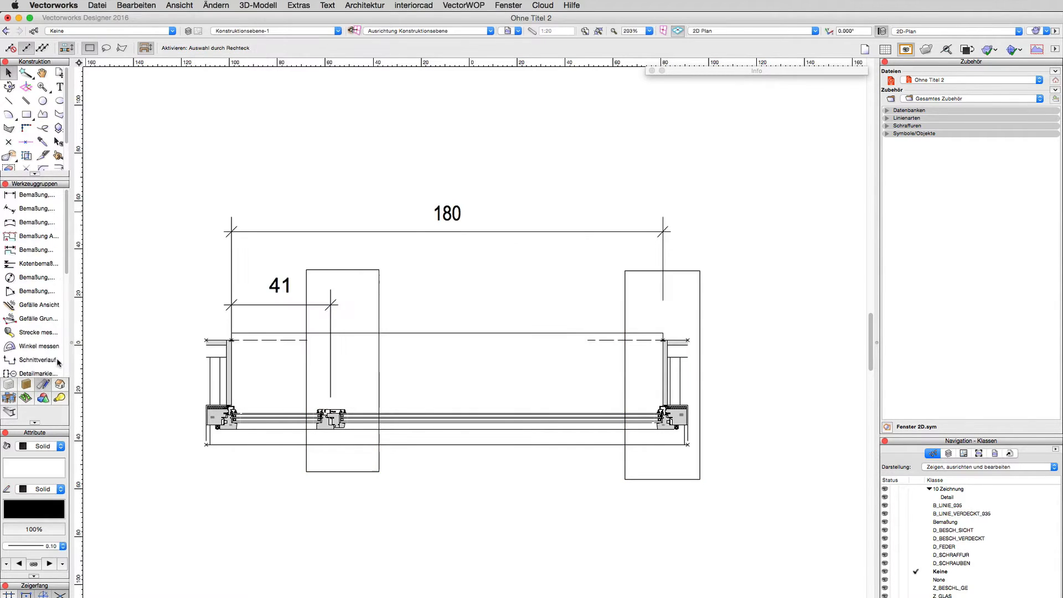
{"action": "left_click", "coordinate": [38, 195]}
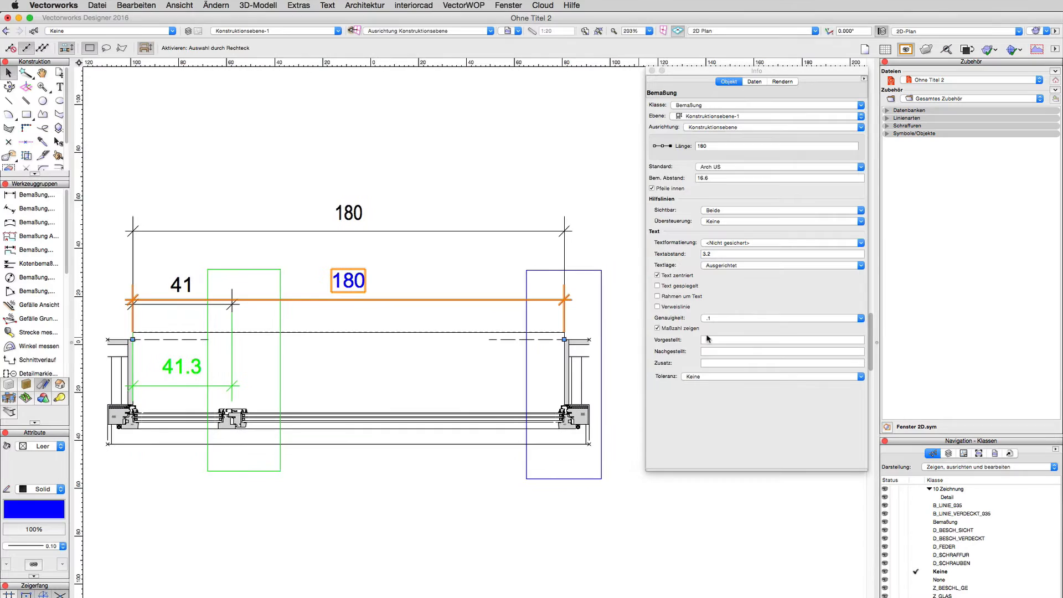
Enter prefixes 'p1' (width) and 'p2 Flügel' on the two dimensions in the Object Info palette
{"action": "left_click", "coordinate": [780, 340]}
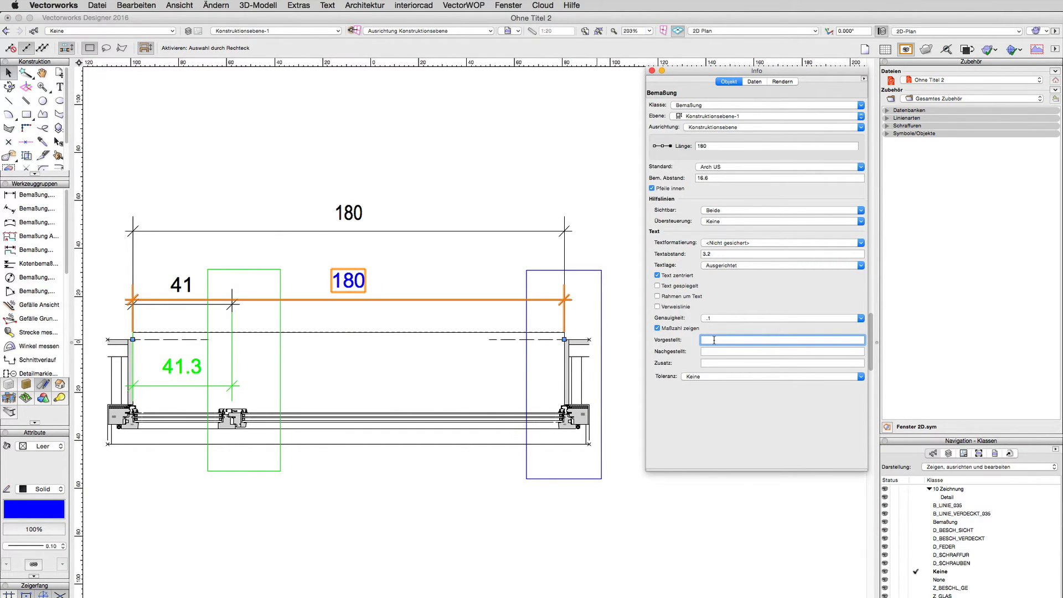
{"action": "type", "text": "p"}
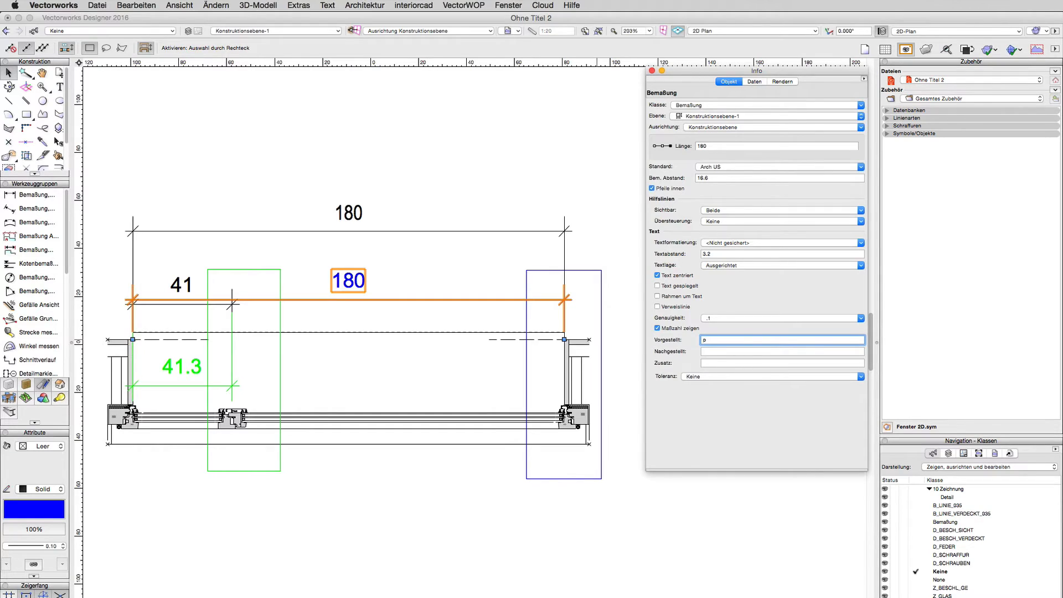
{"action": "type", "text": "1"}
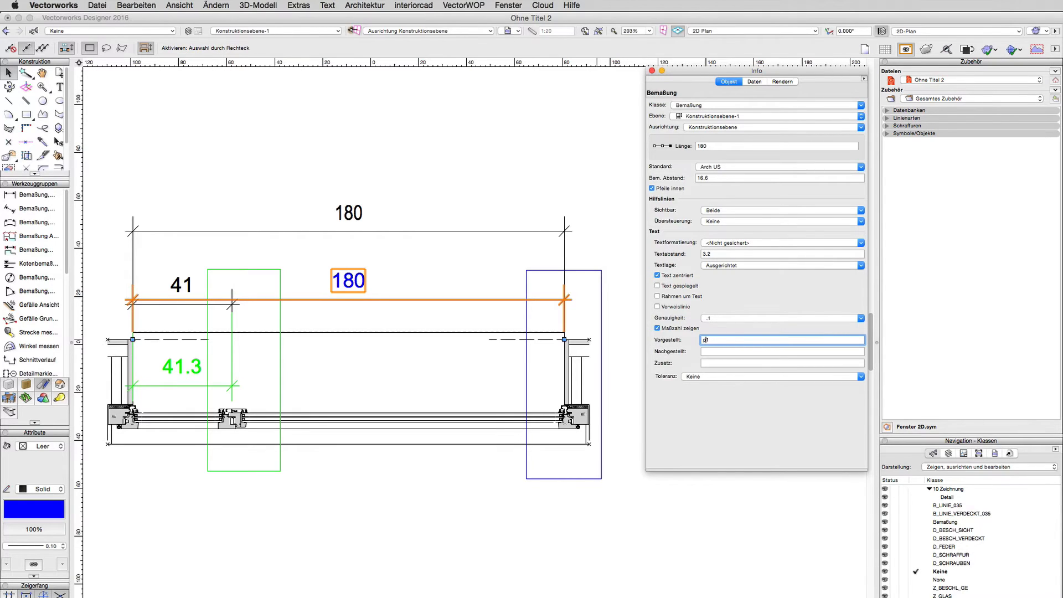
{"action": "type", "text": "p1"}
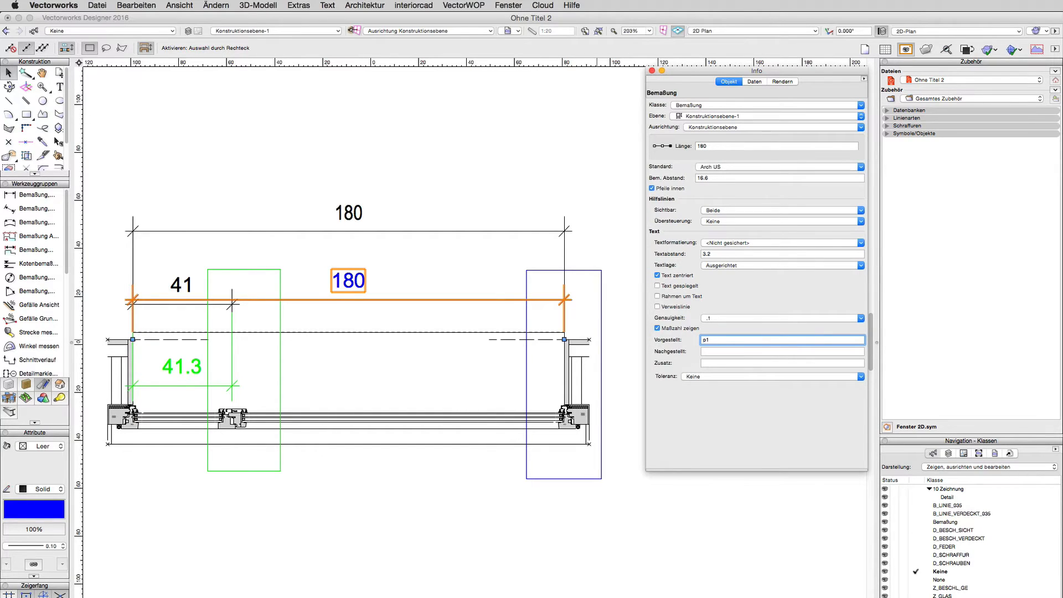
{"action": "type", "text": "Width"}
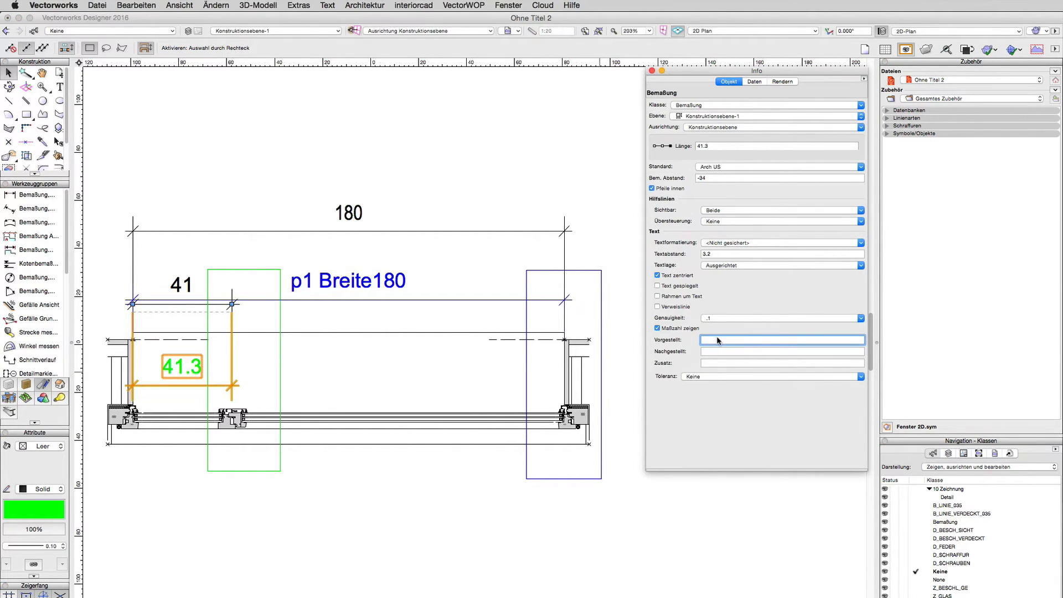
{"action": "type", "text": "p2 Flügel"}
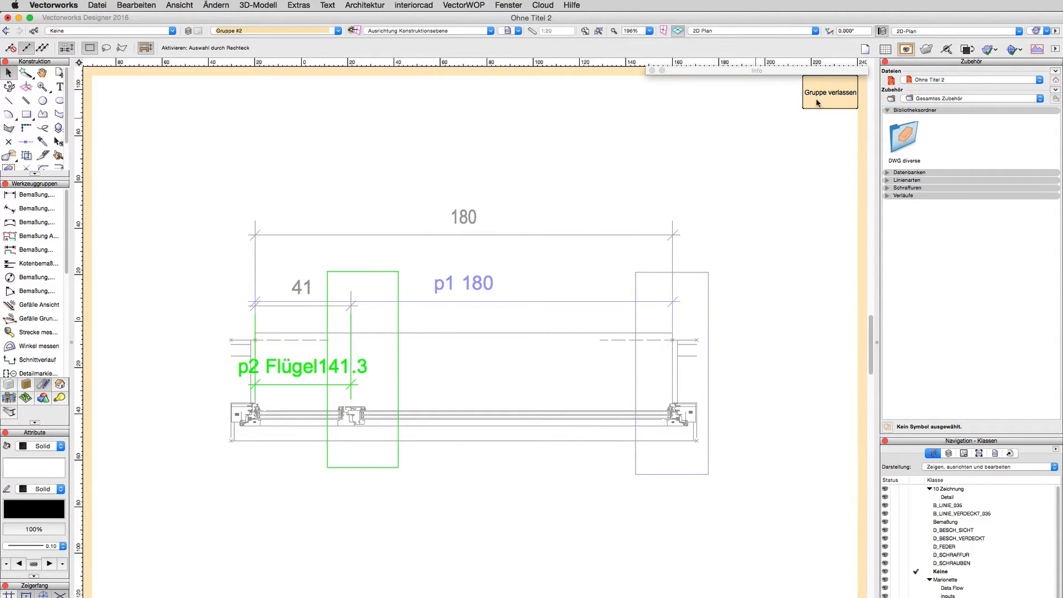
Exit the group and create a symbol without screen-plane alignment, confirming with OK
{"action": "left_click", "coordinate": [829, 92]}
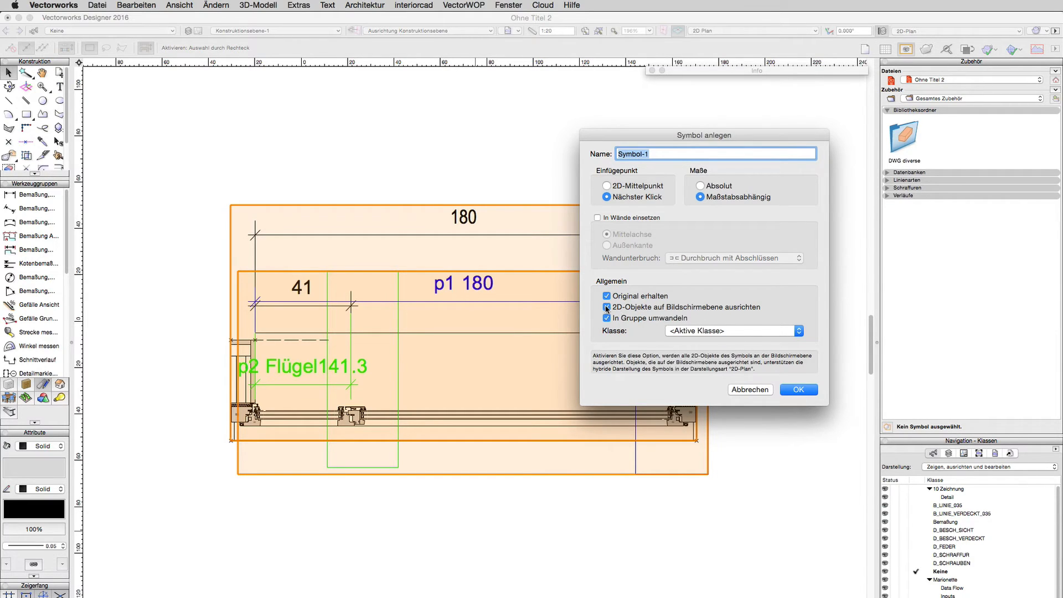
{"action": "left_click", "coordinate": [606, 307]}
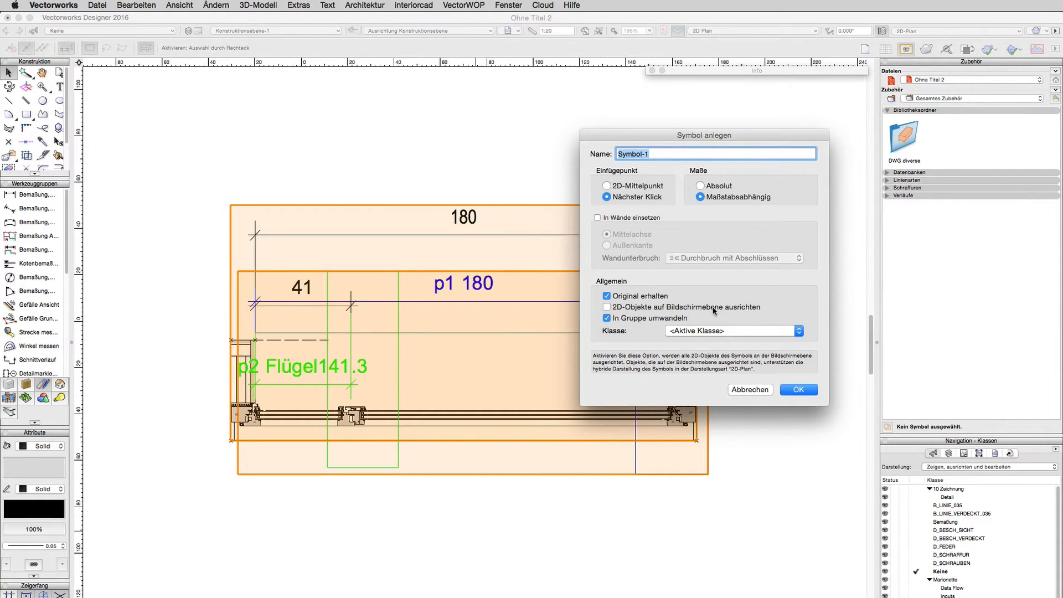
{"action": "mouse_move", "coordinate": [623, 309]}
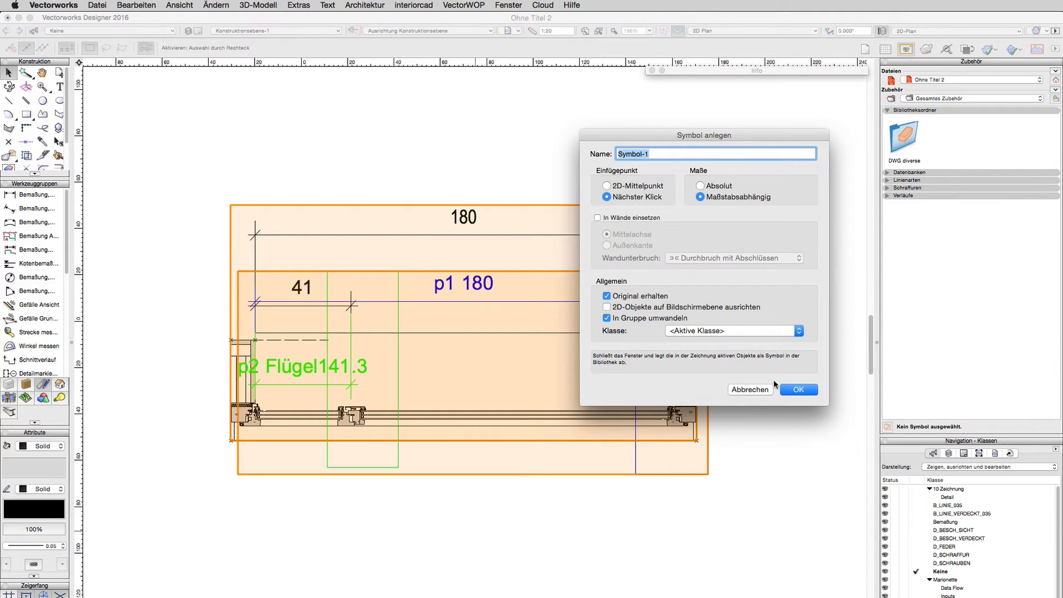
{"action": "left_click", "coordinate": [798, 389]}
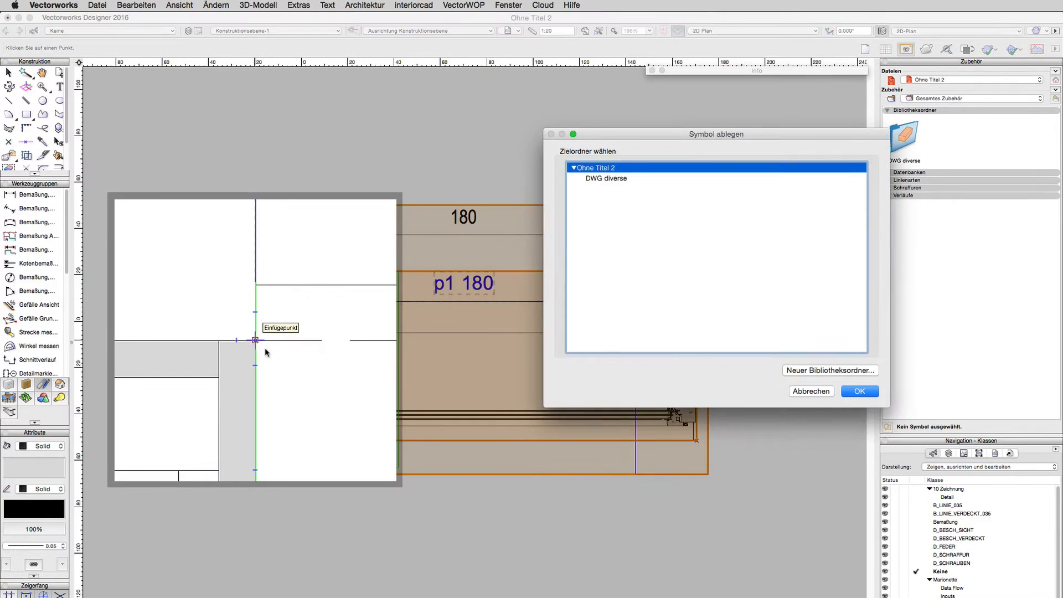
Store Symbol-1 in the 'Ohne Titel 2' document folder
{"action": "left_click", "coordinate": [859, 391]}
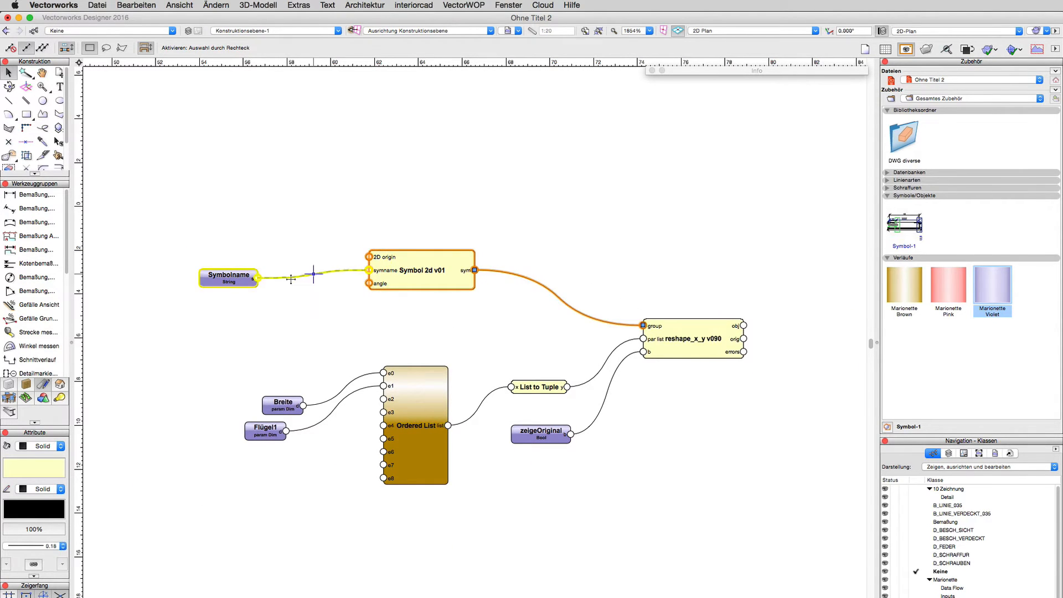
{"action": "left_click", "coordinate": [228, 276]}
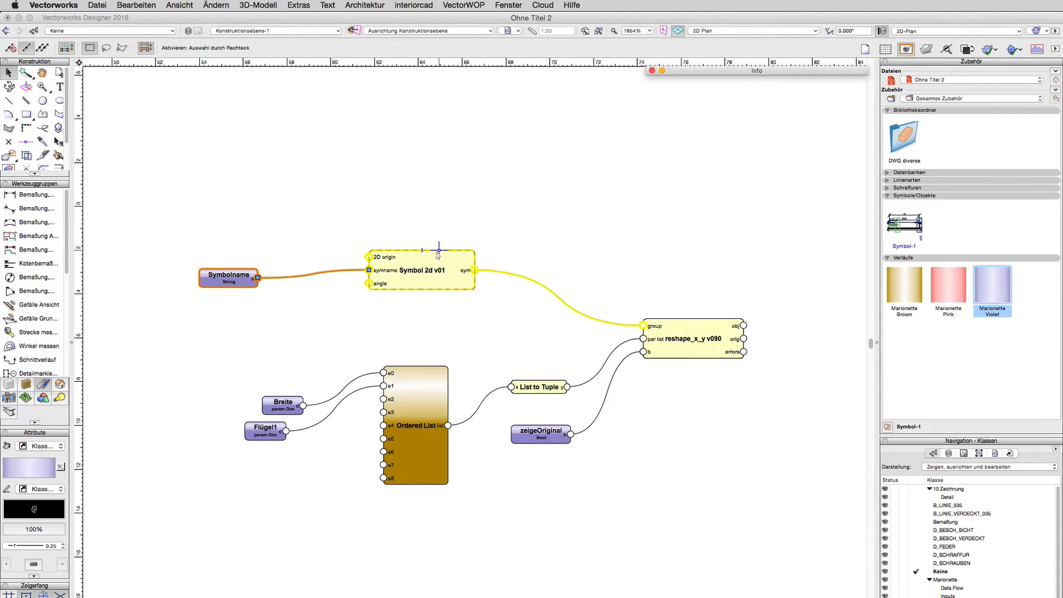
{"action": "double_click", "coordinate": [395, 270]}
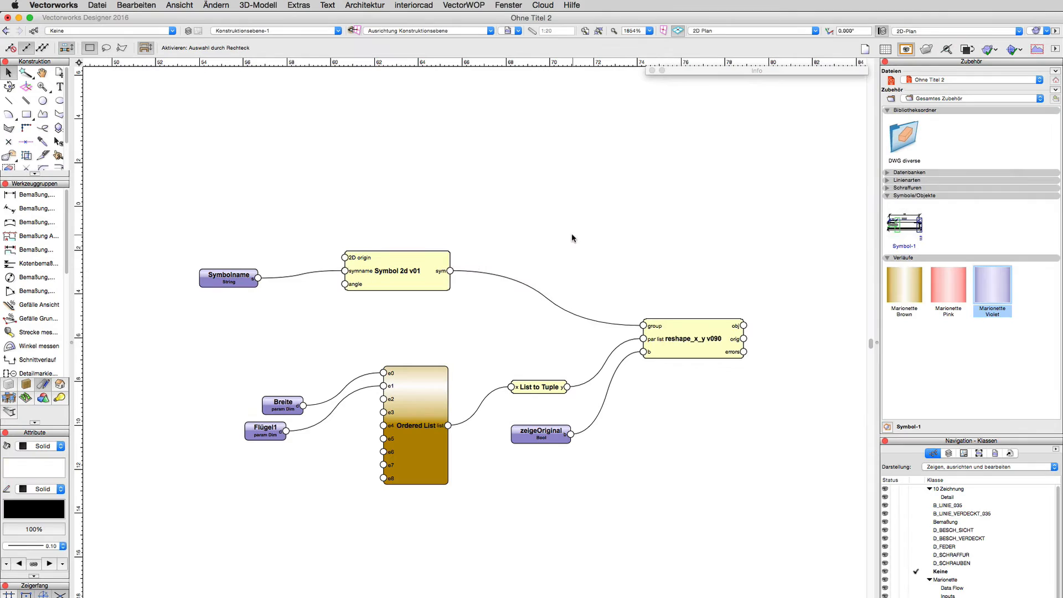
{"action": "mouse_move", "coordinate": [663, 262]}
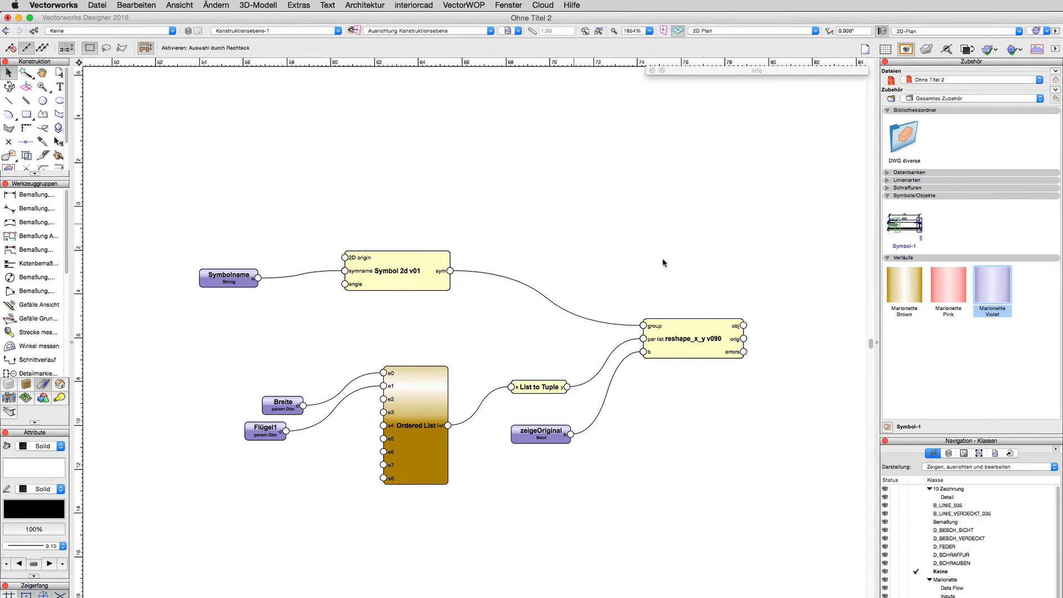
{"action": "left_click", "coordinate": [691, 339]}
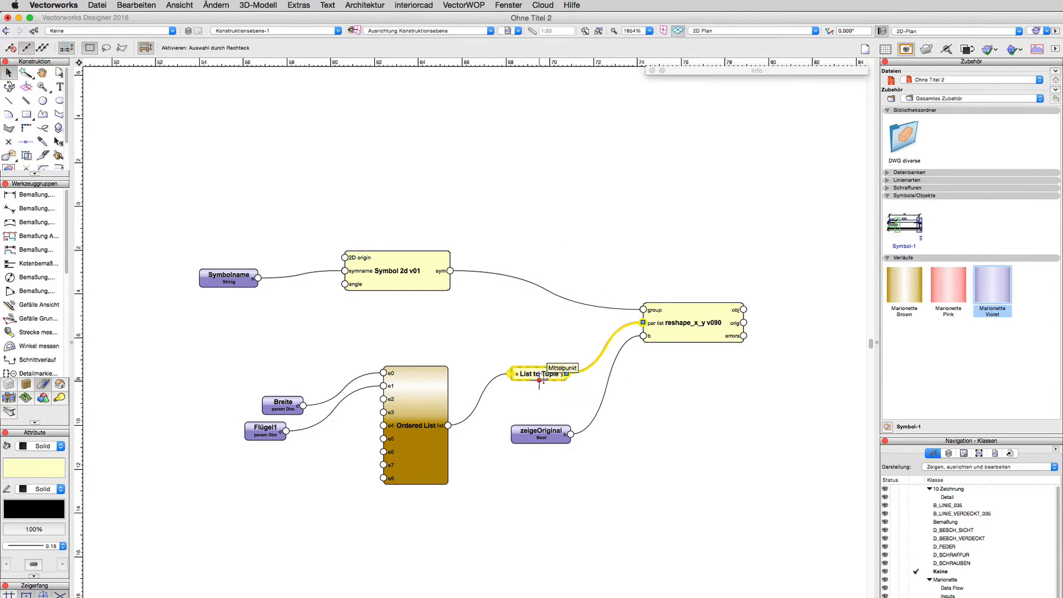
{"action": "left_click", "coordinate": [538, 373]}
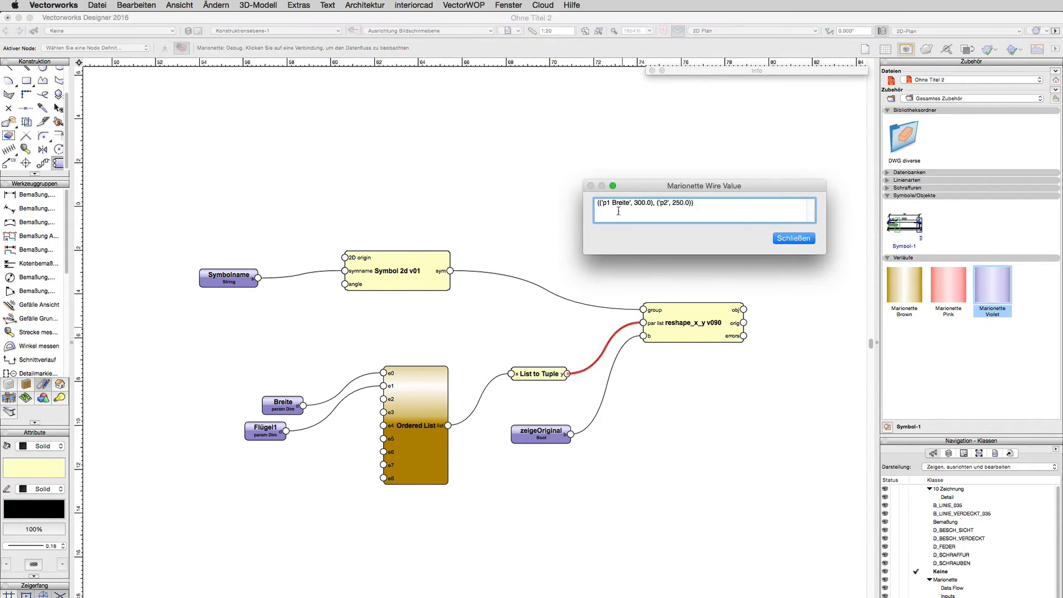
{"action": "double_click", "coordinate": [615, 203]}
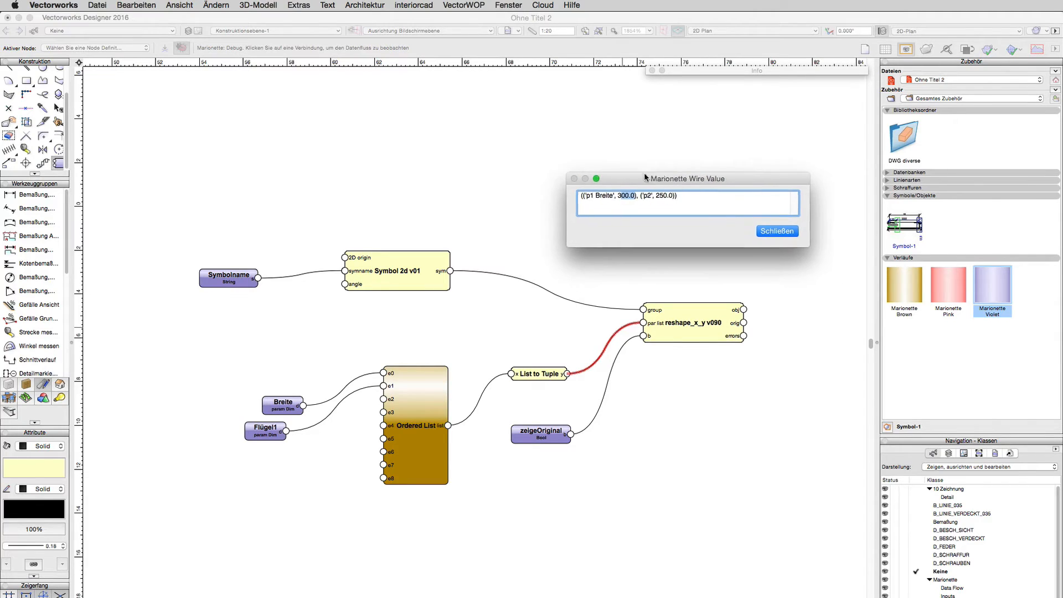
{"action": "left_click", "coordinate": [776, 230]}
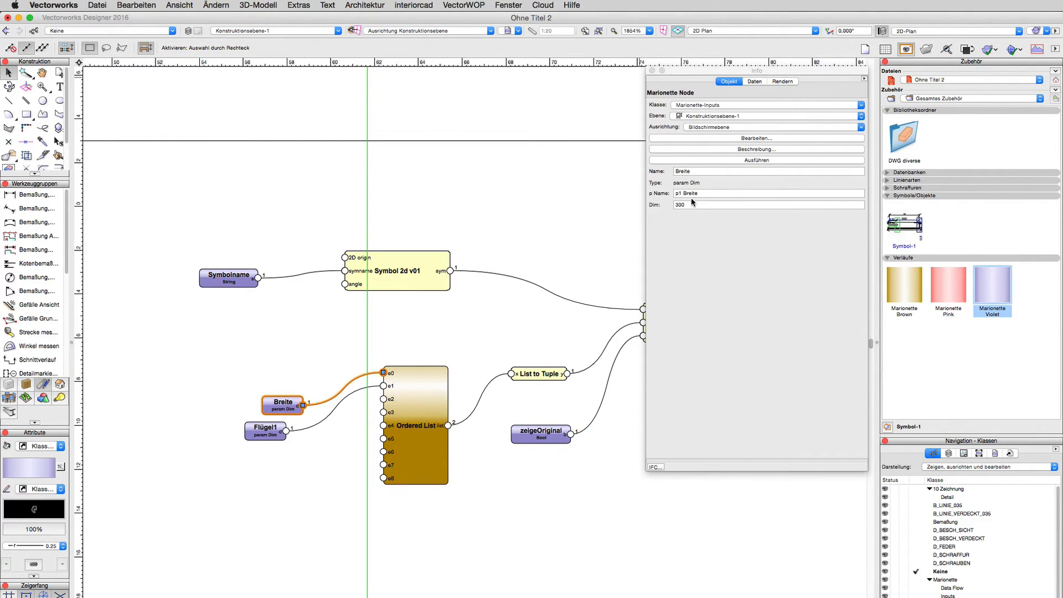
Check Breite's p1 Breite name and set the Flügel1 input's Dim to 250
{"action": "left_click", "coordinate": [766, 192]}
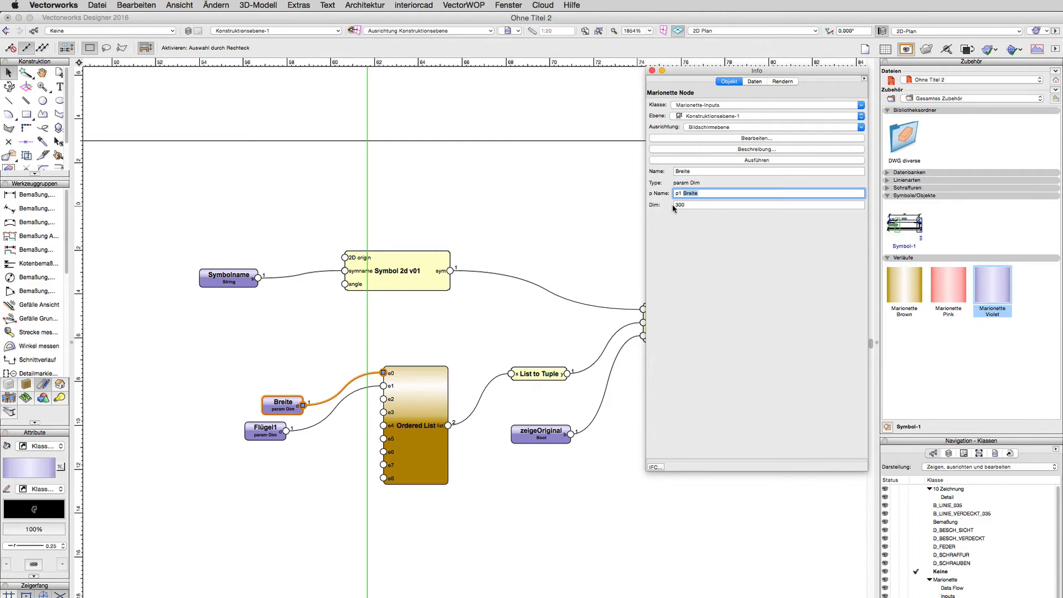
{"action": "left_click", "coordinate": [265, 431]}
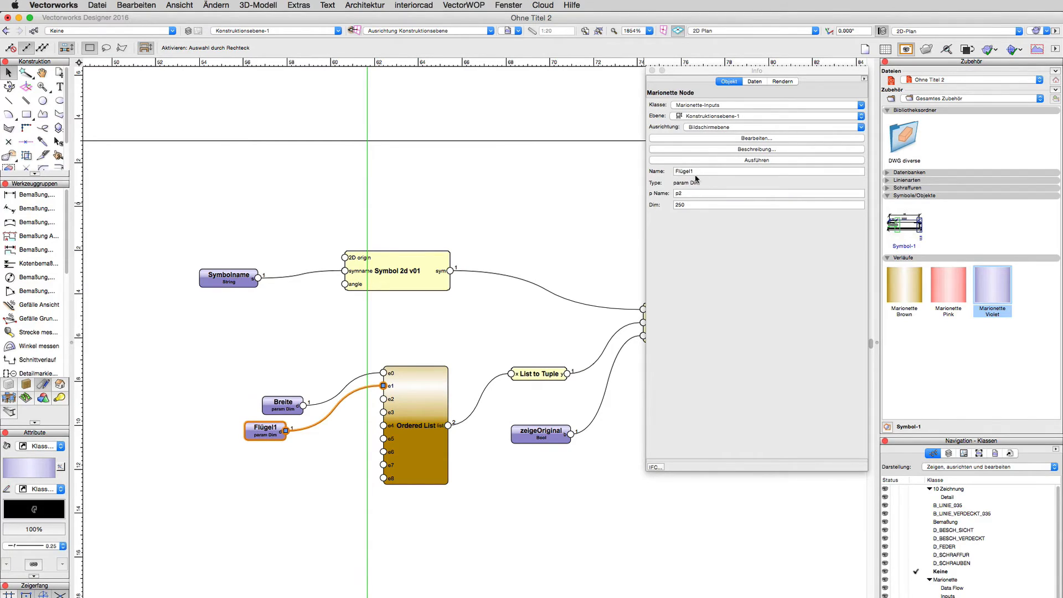
{"action": "left_click", "coordinate": [768, 193]}
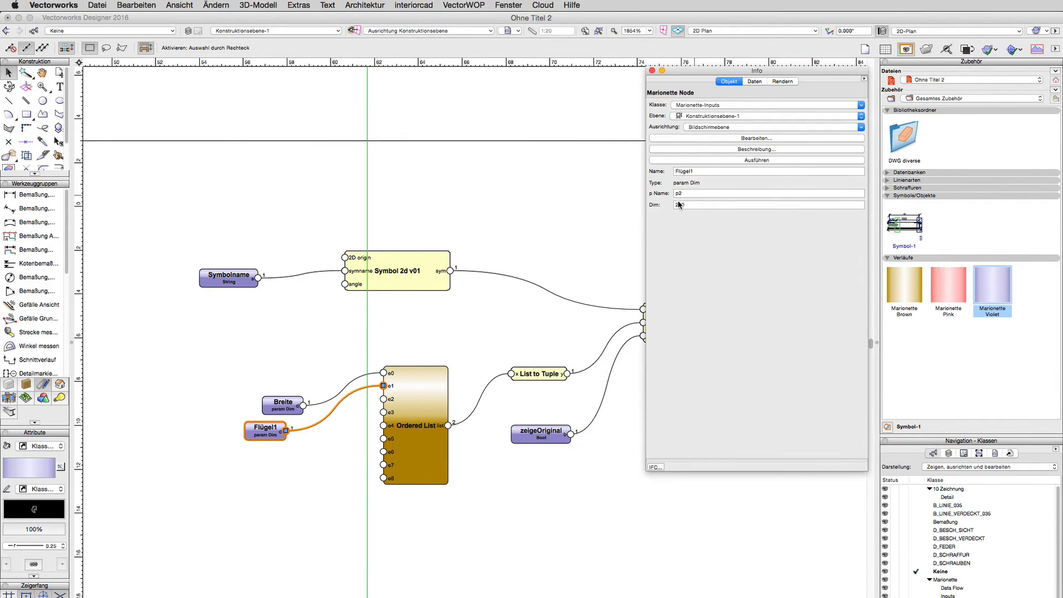
{"action": "type", "text": "250"}
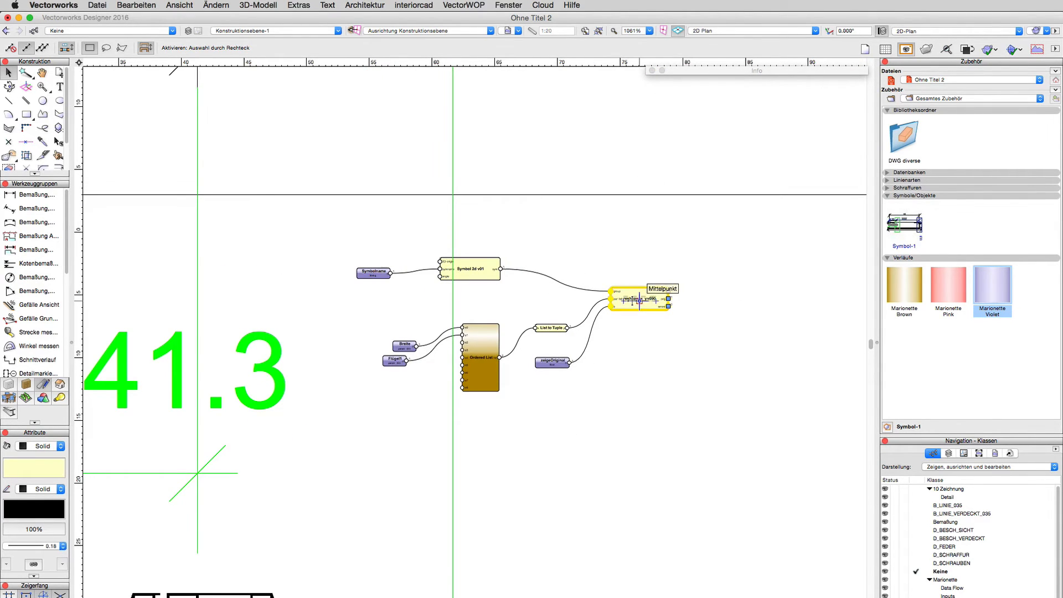
Wrap the network as a Marionette object and move it onto the original Symbol-1
{"action": "right_click", "coordinate": [637, 300]}
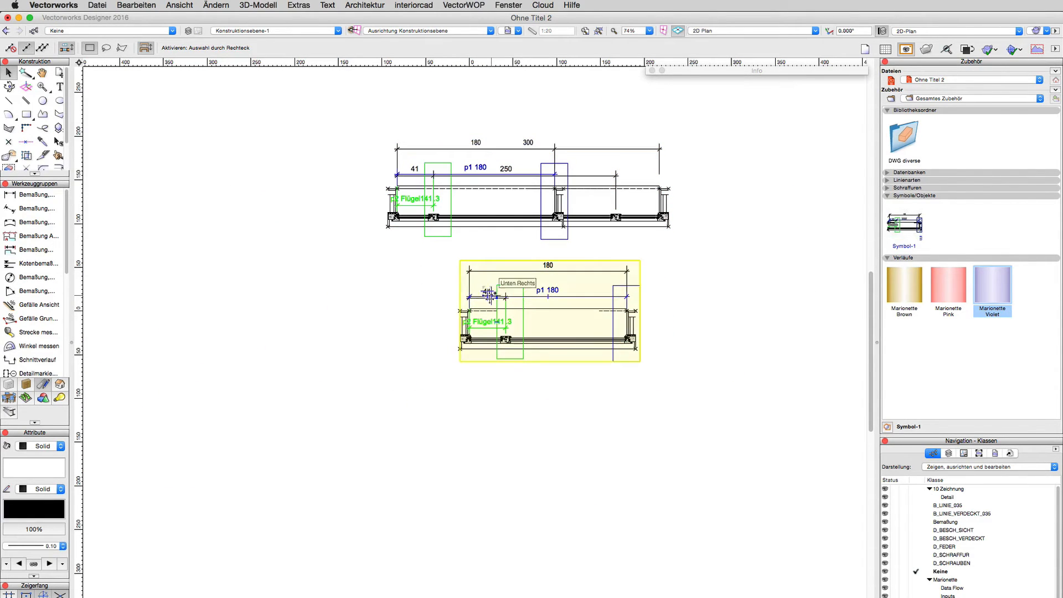
{"action": "left_click", "coordinate": [549, 310]}
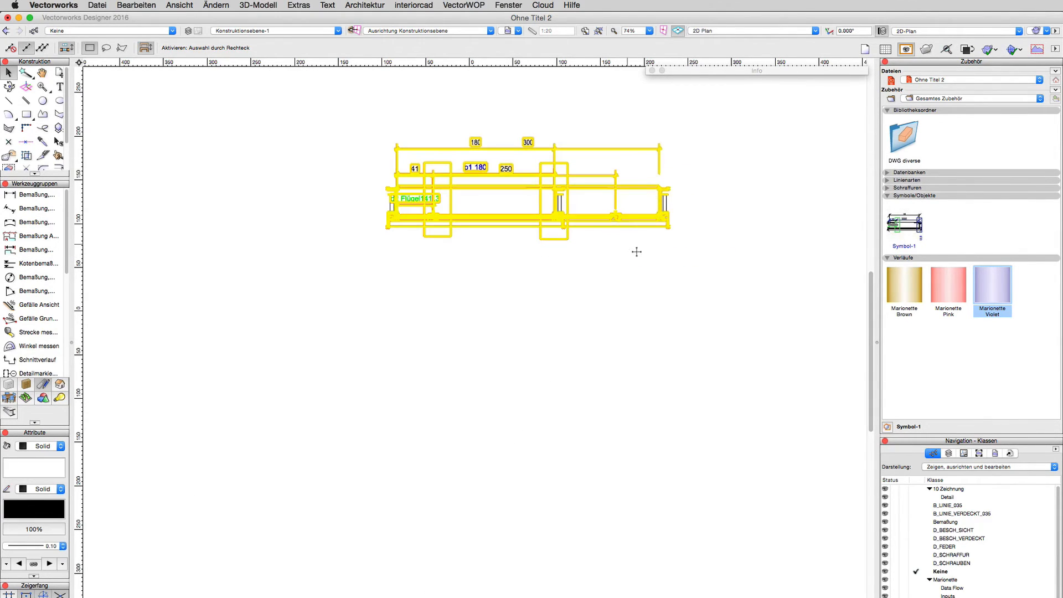
{"action": "left_click", "coordinate": [662, 71]}
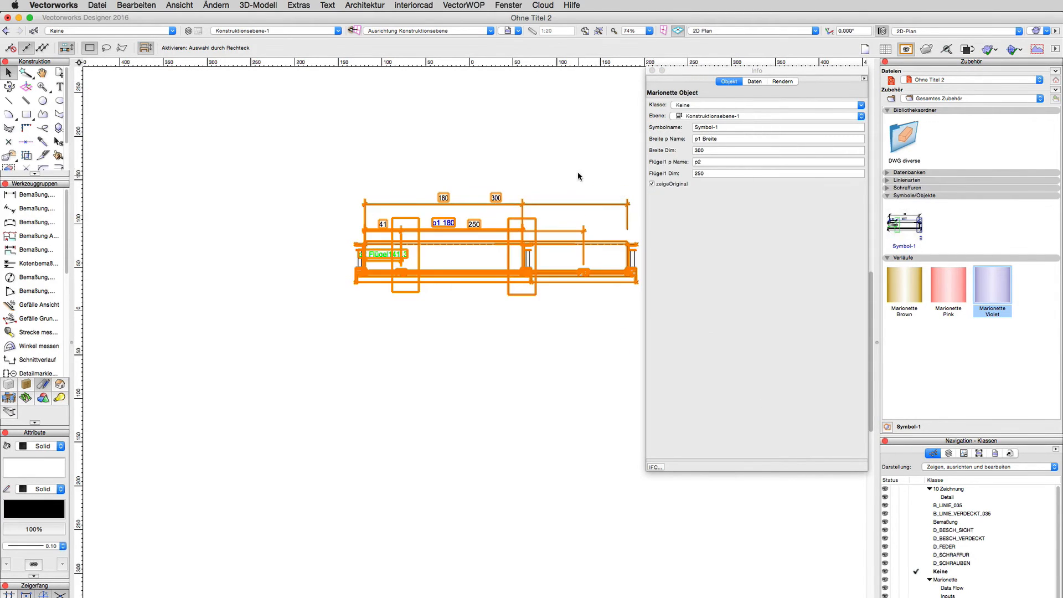
Uncheck zeigeOriginal and change the object's Flügel1 Dim to 50
{"action": "left_click", "coordinate": [651, 184]}
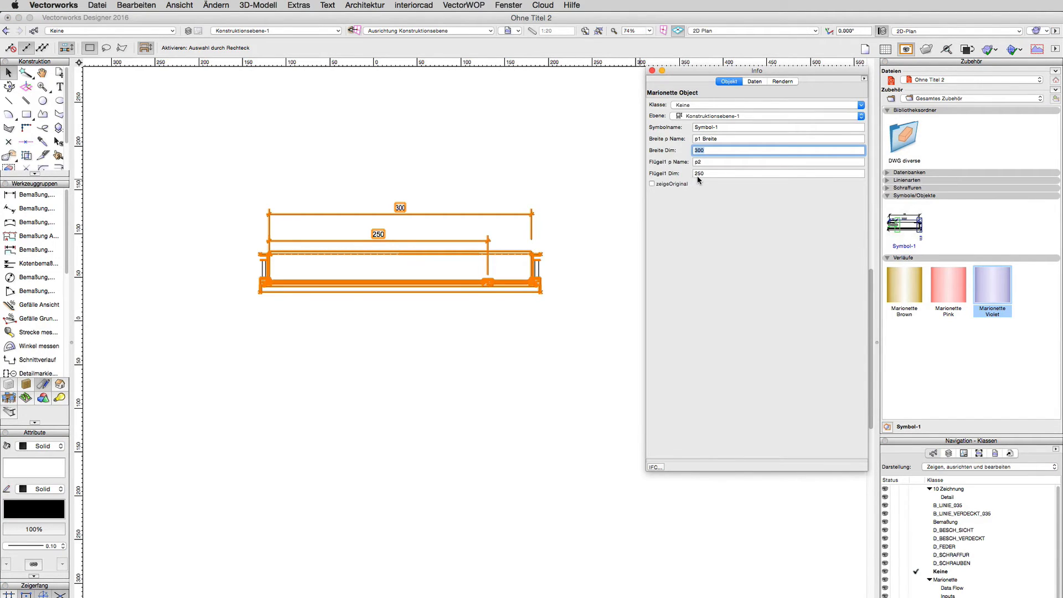
{"action": "left_click", "coordinate": [779, 172]}
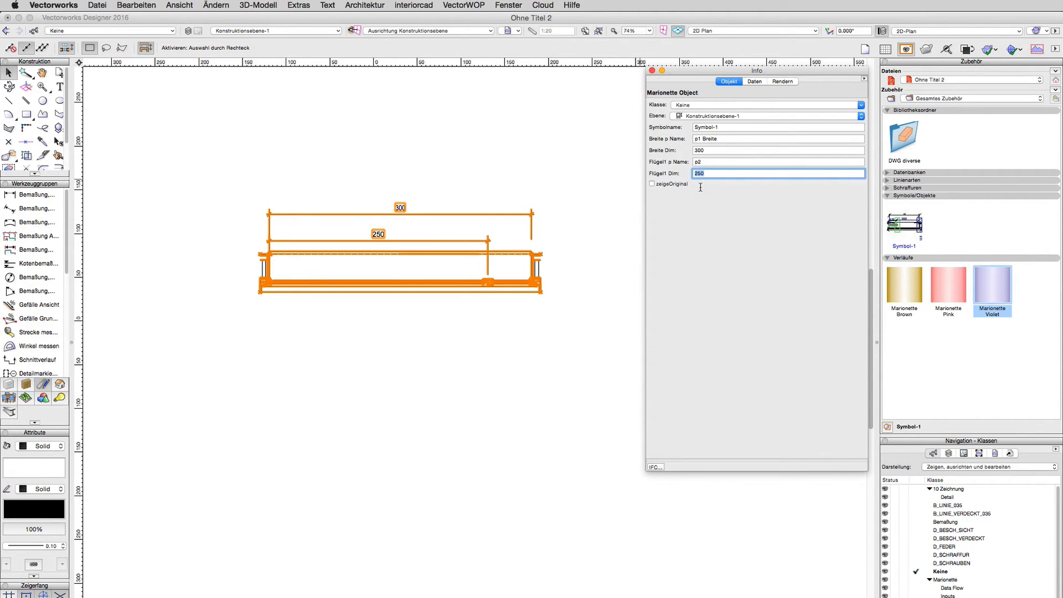
{"action": "type", "text": "50"}
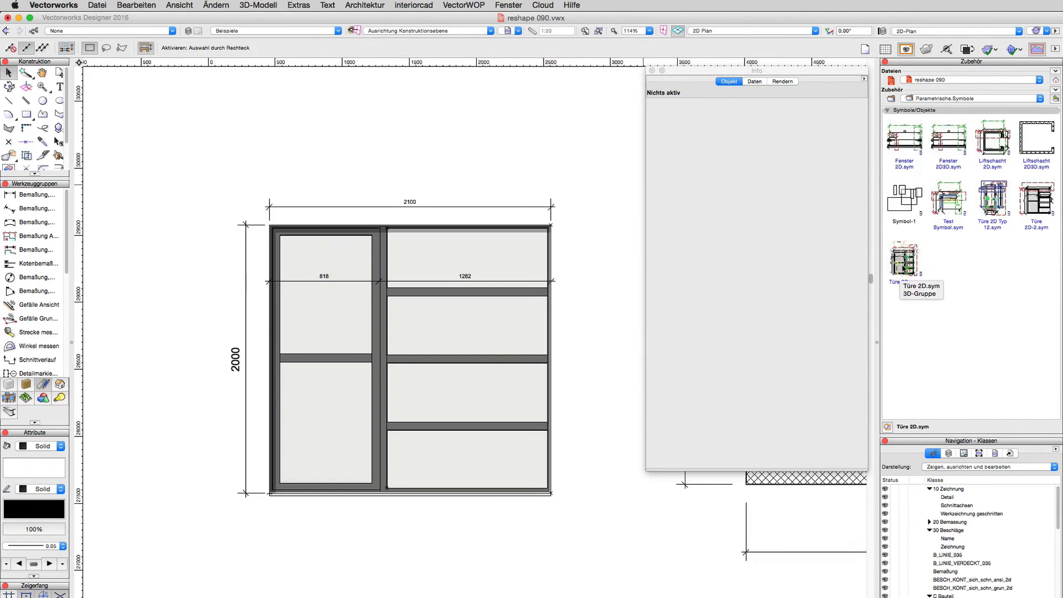
{"action": "double_click", "coordinate": [904, 258]}
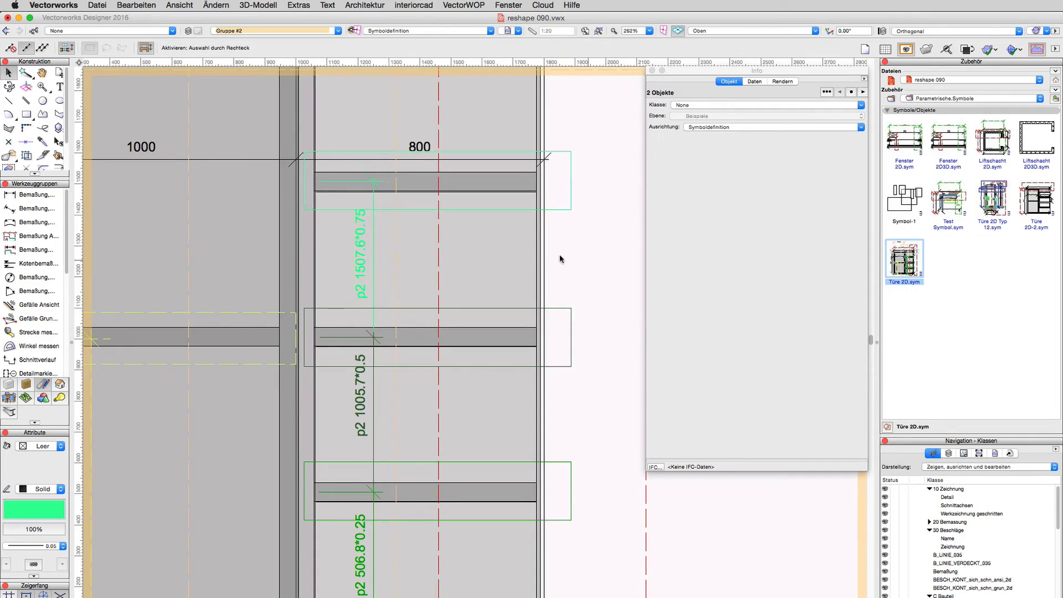
{"action": "left_click", "coordinate": [364, 258]}
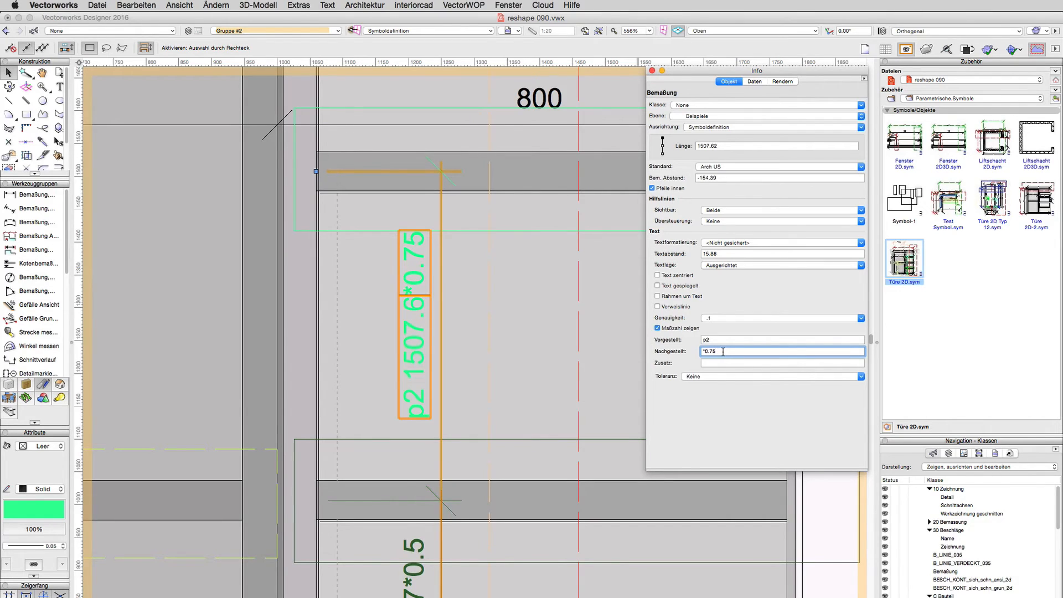
{"action": "scroll", "scroll_direction": "down", "scroll_amount": 3}
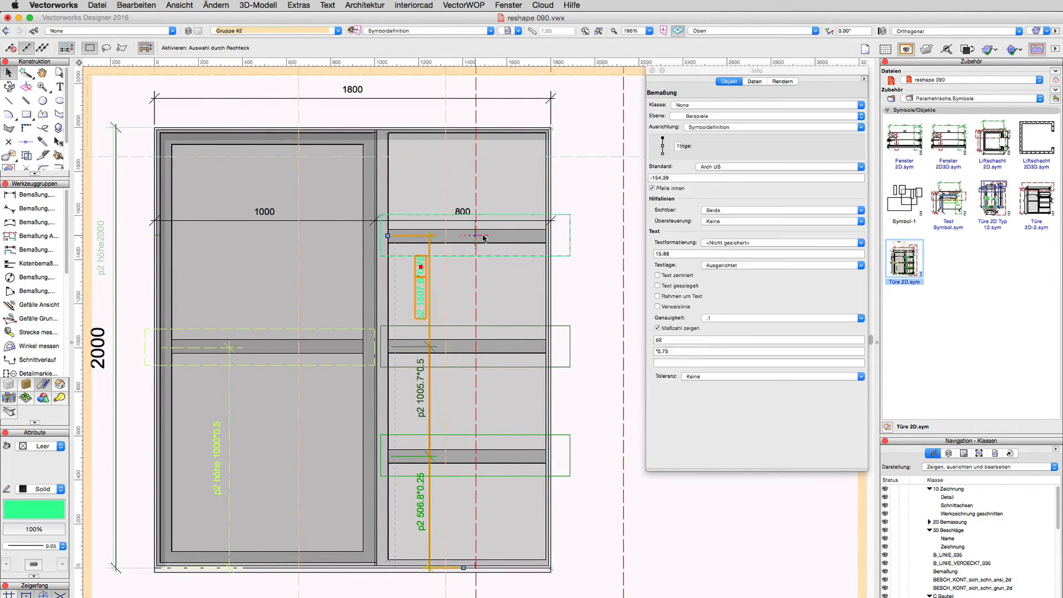
{"action": "left_click", "coordinate": [524, 240]}
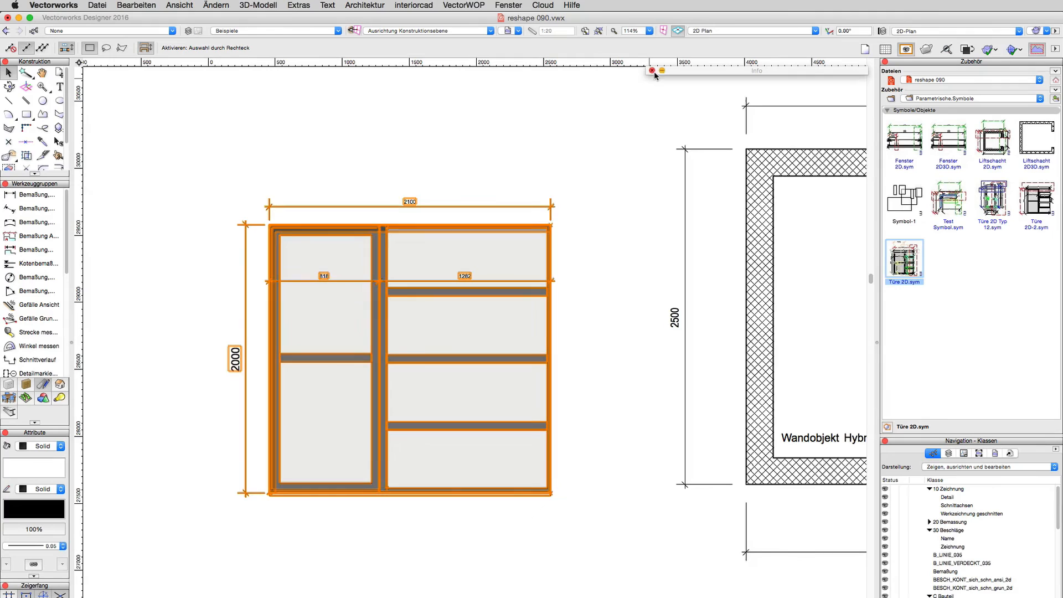
Set the door's Breite Dim to 2200 and Höhe Dim to 2400 in Object Info
{"action": "left_click", "coordinate": [464, 291]}
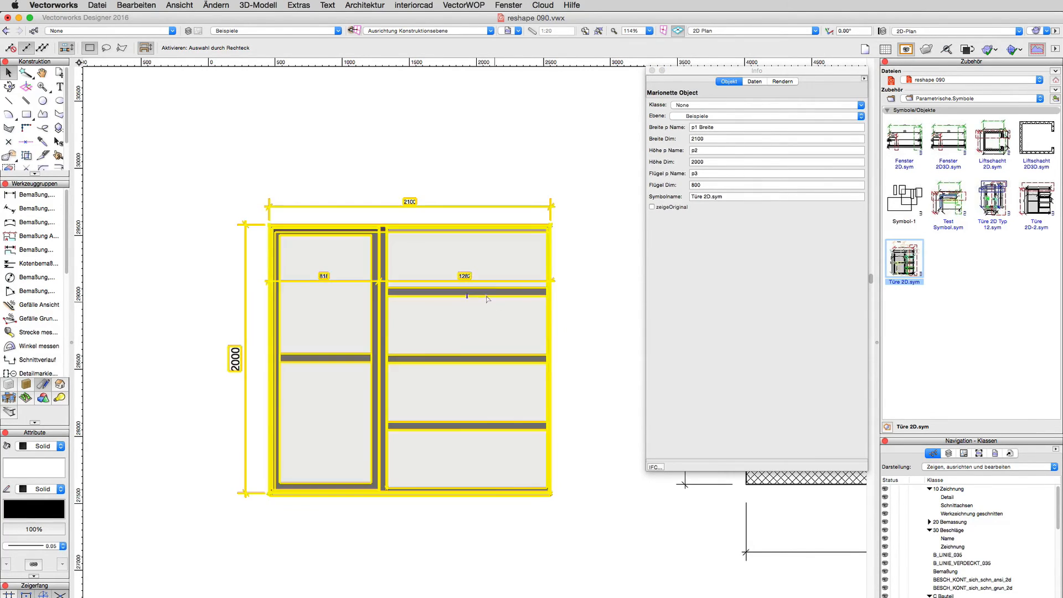
{"action": "mouse_move", "coordinate": [295, 366]}
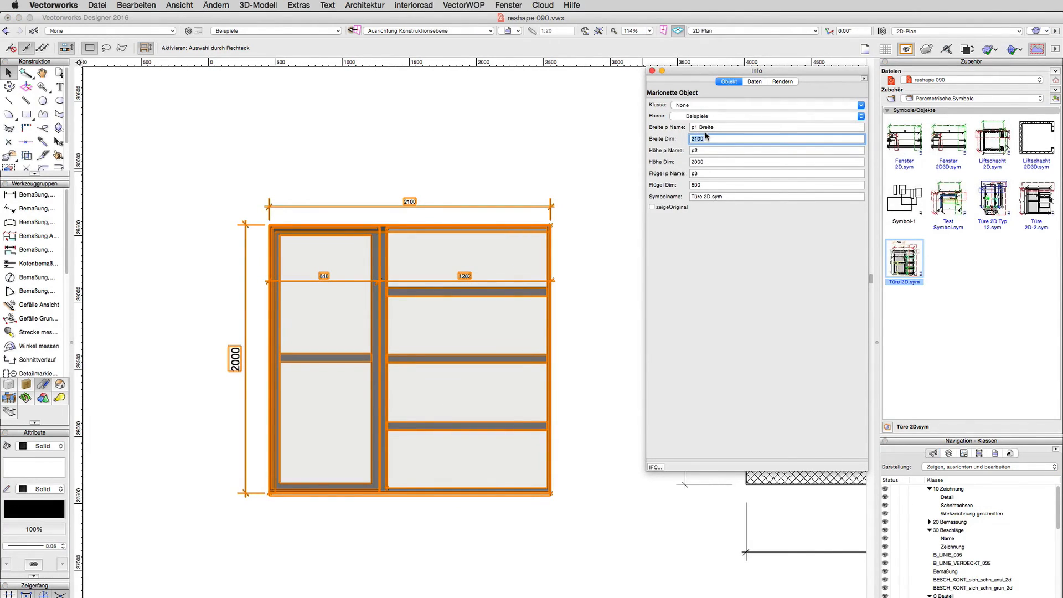
{"action": "type", "text": "2200"}
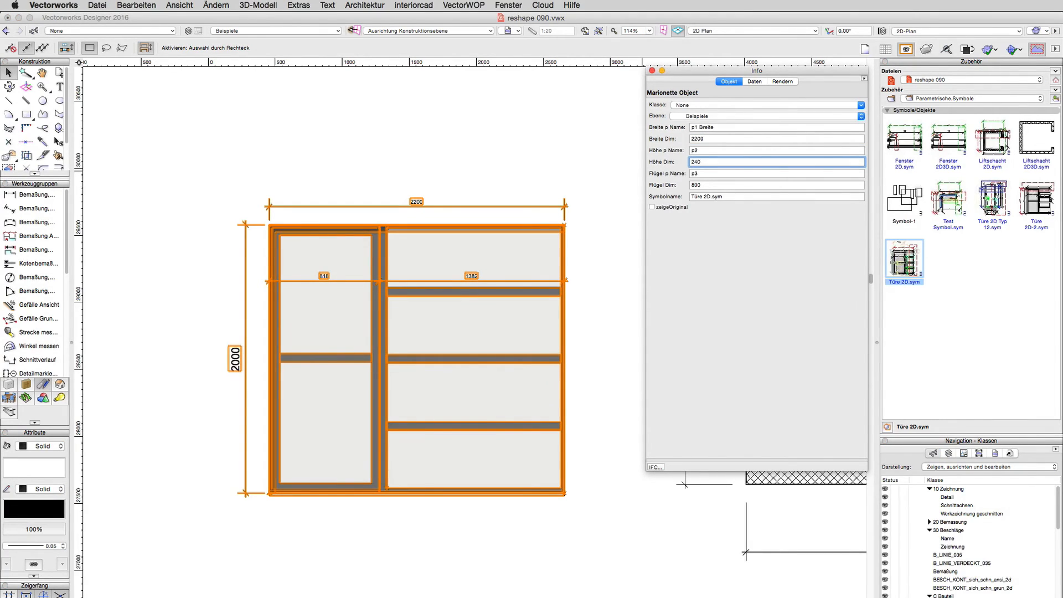
{"action": "type", "text": "2400"}
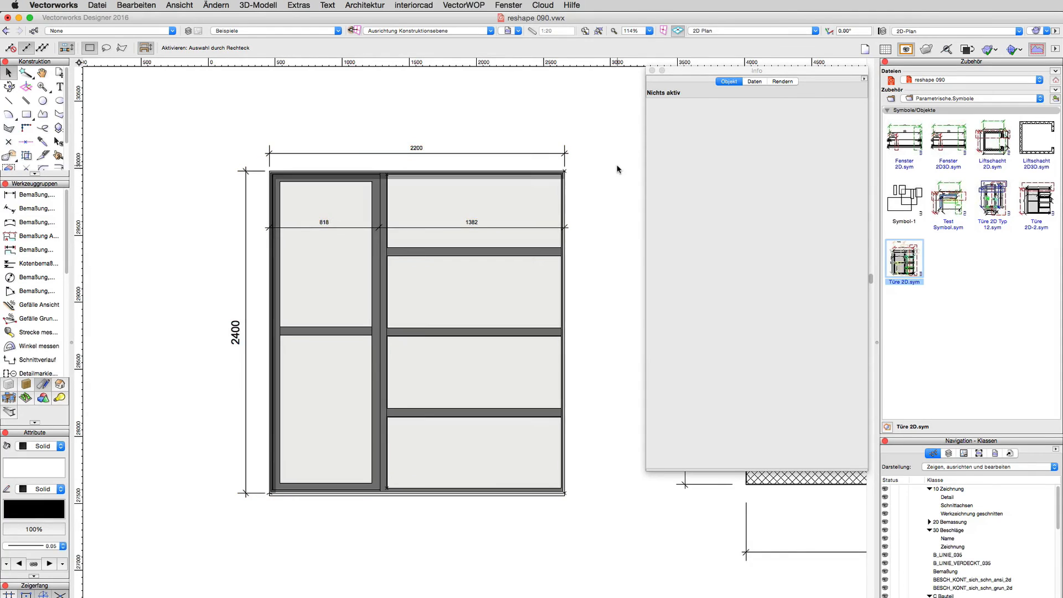
{"action": "mouse_move", "coordinate": [409, 230]}
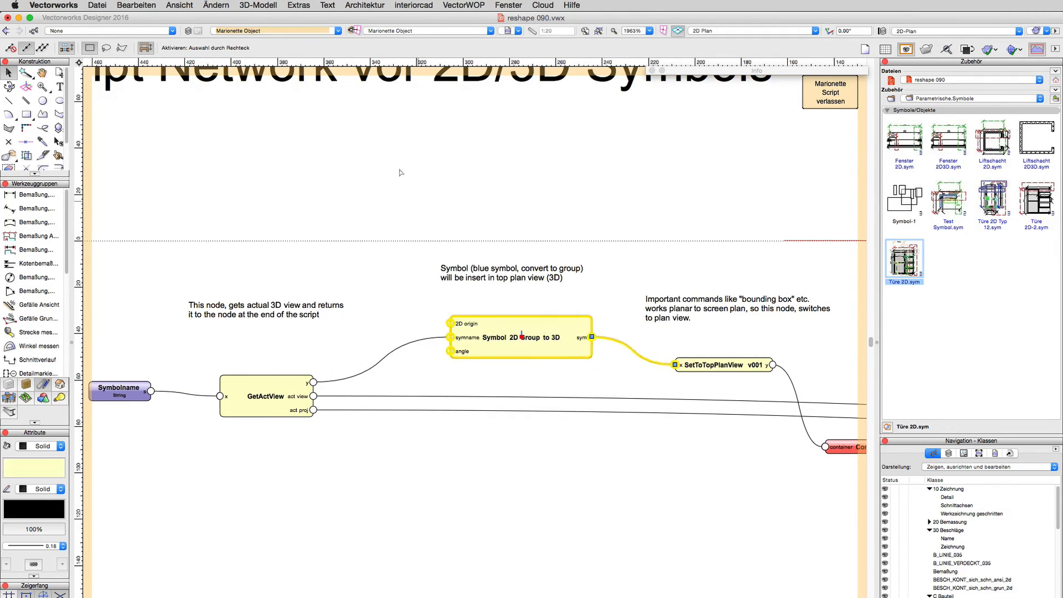
Enter the 2D/3D symbol Marionette script and scroll through its nodes and notes
{"action": "left_click", "coordinate": [508, 272]}
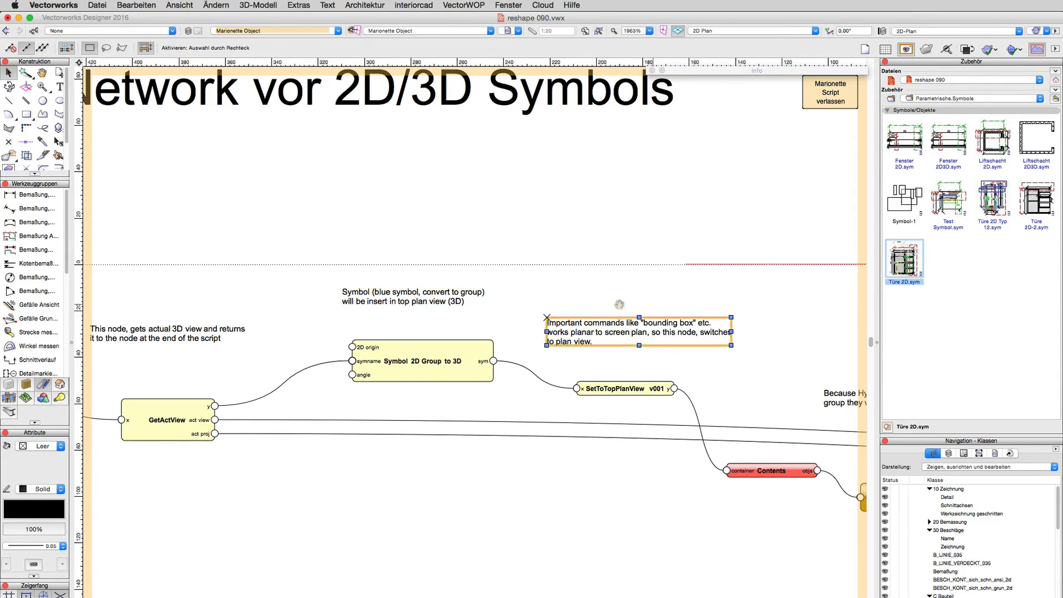
{"action": "scroll", "scroll_direction": "down", "scroll_amount": 3}
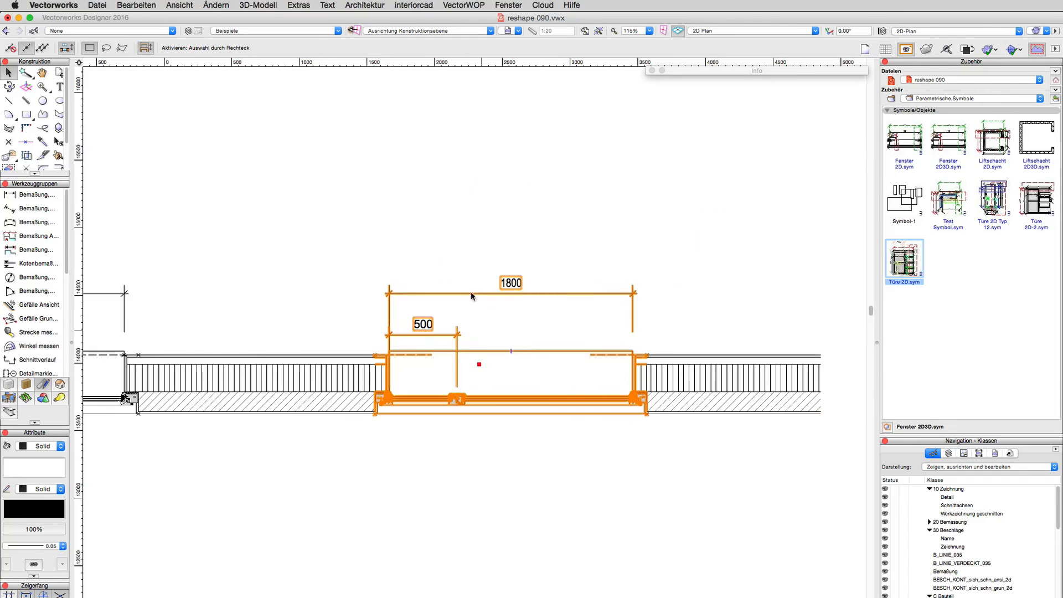
{"action": "left_click", "coordinate": [499, 197]}
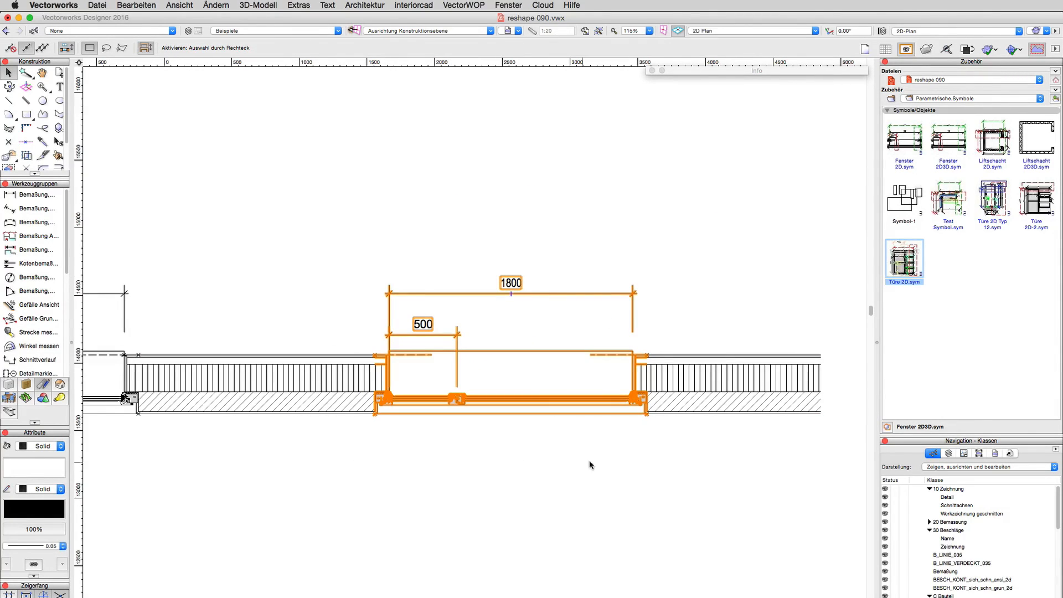
{"action": "mouse_move", "coordinate": [484, 506]}
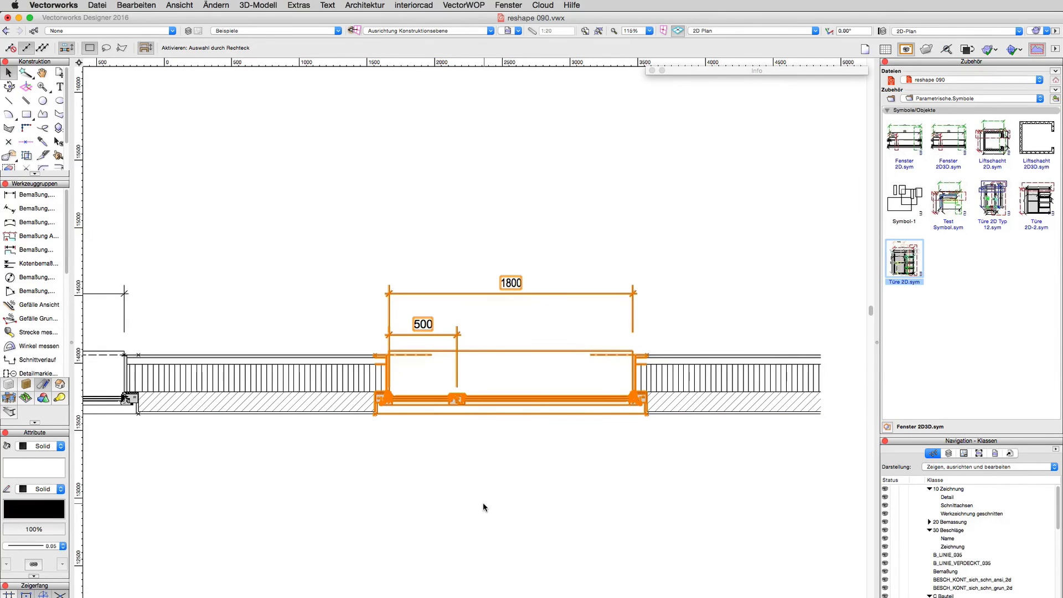